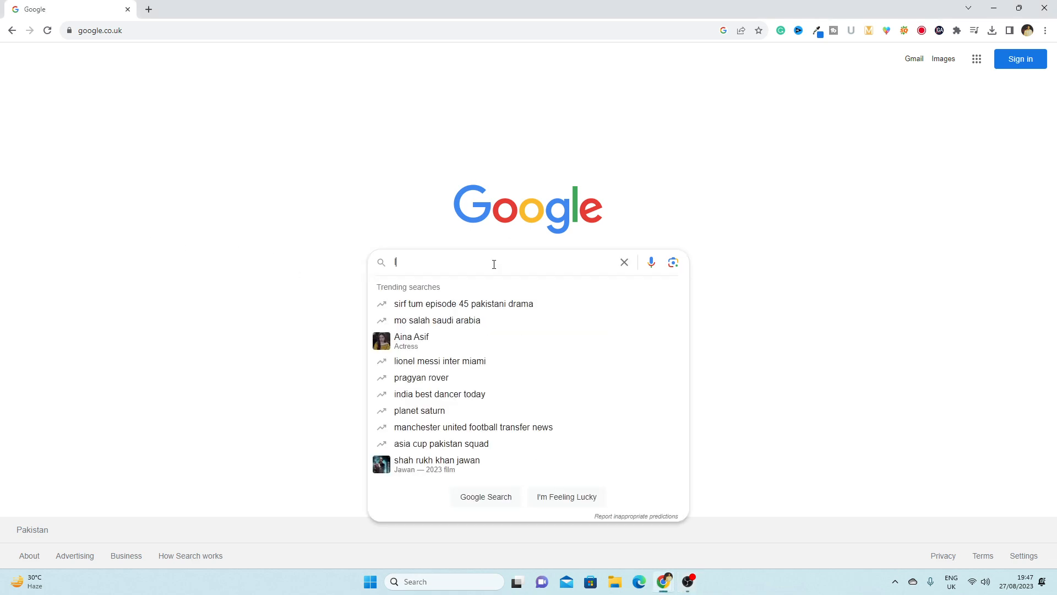
Step: Search Google for 'league of legends' and open the official League of Legends result
text(league of legends)
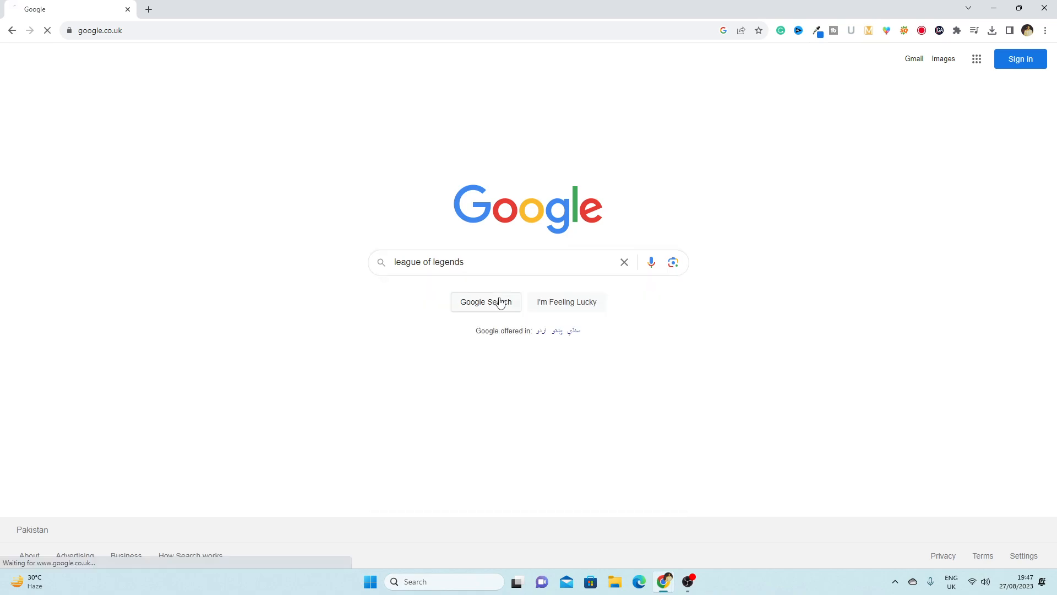
click(485, 301)
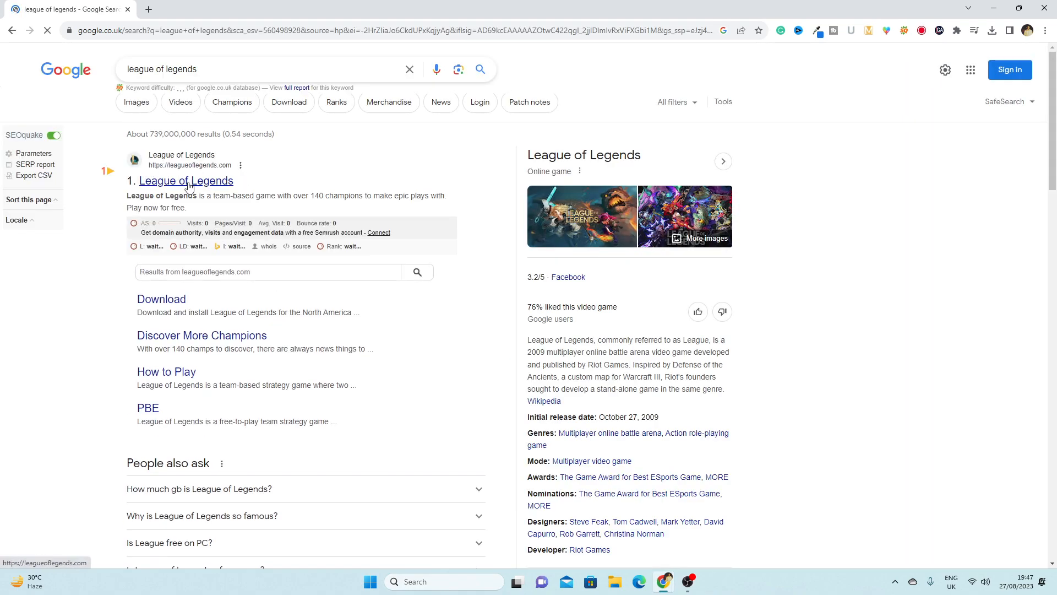
click(186, 181)
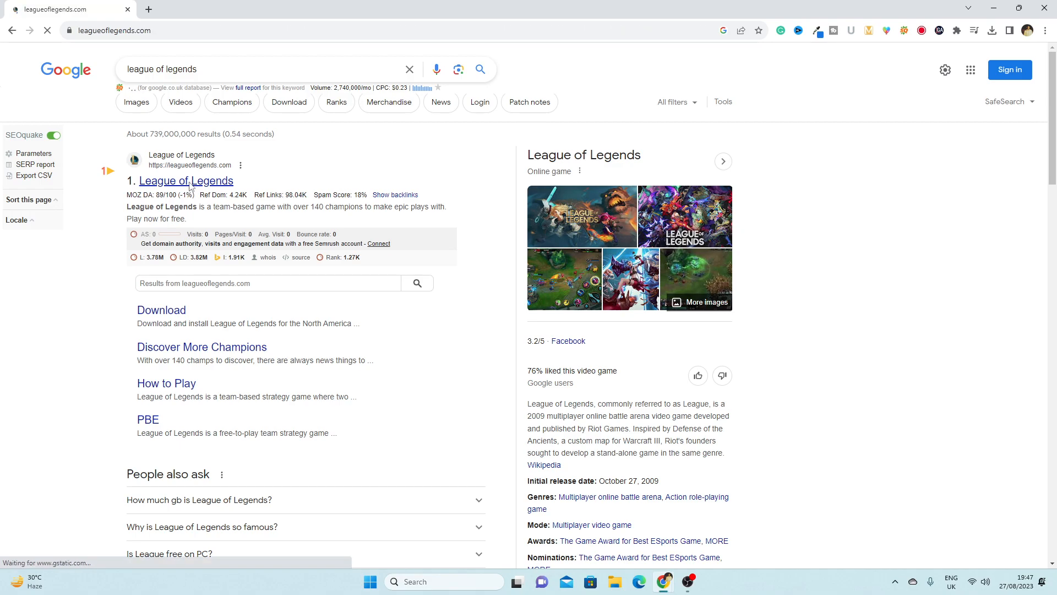
Step: Load the leagueoflegends.com home page showing the featured news
click(185, 181)
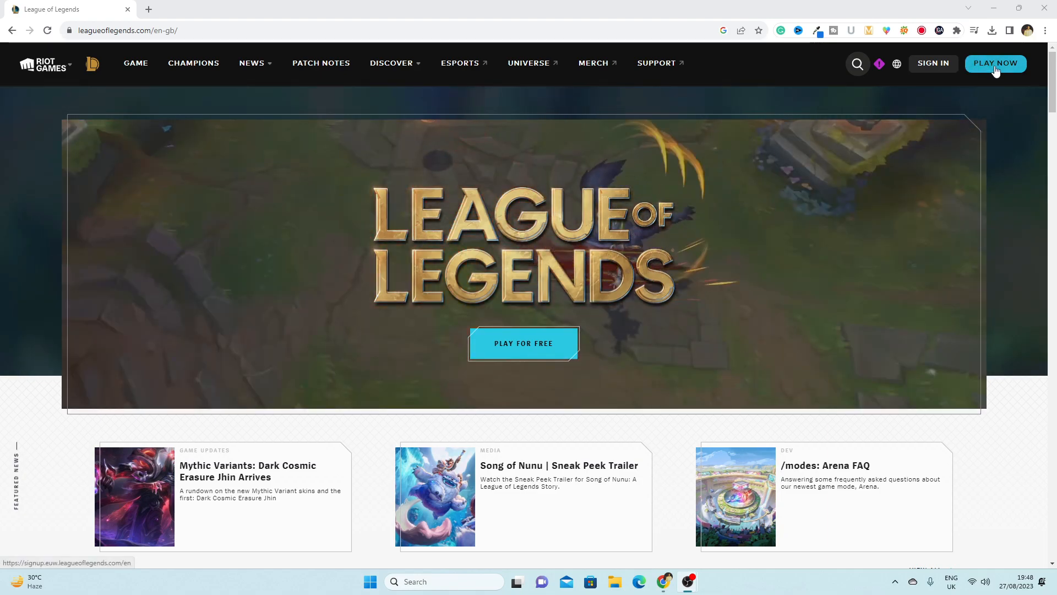
Step: Begin account sign-up, choose the PHILIPPINES (ENGLISH) region, and enter the email address
click(995, 63)
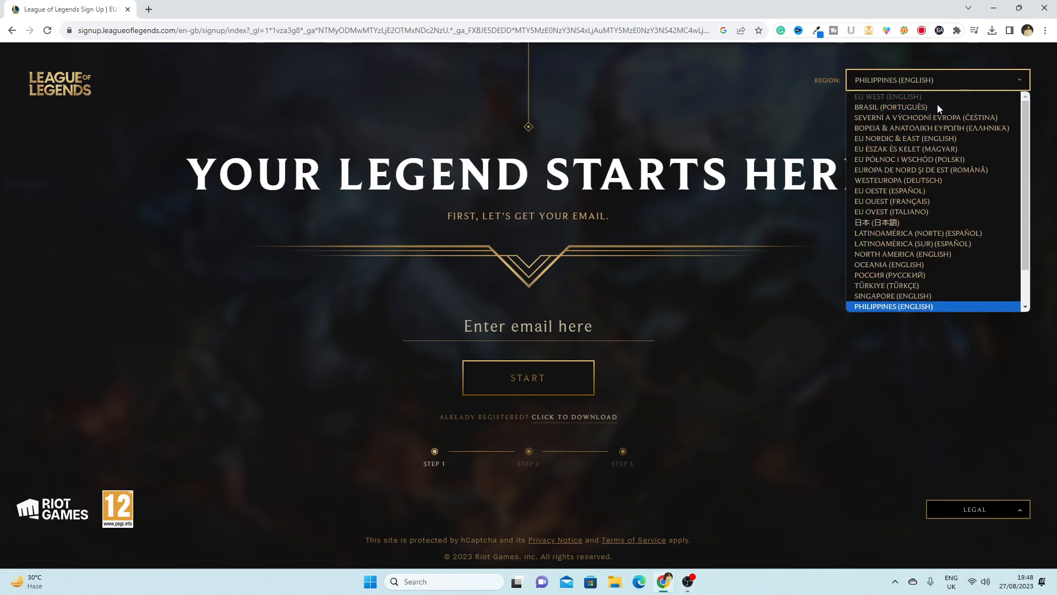
mouse_move(889, 311)
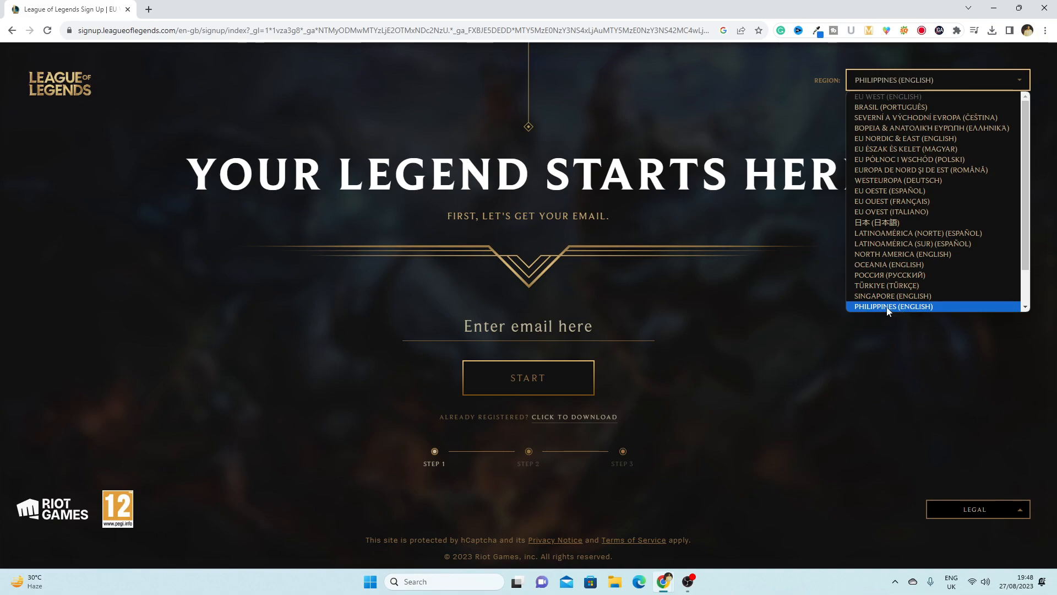
click(892, 306)
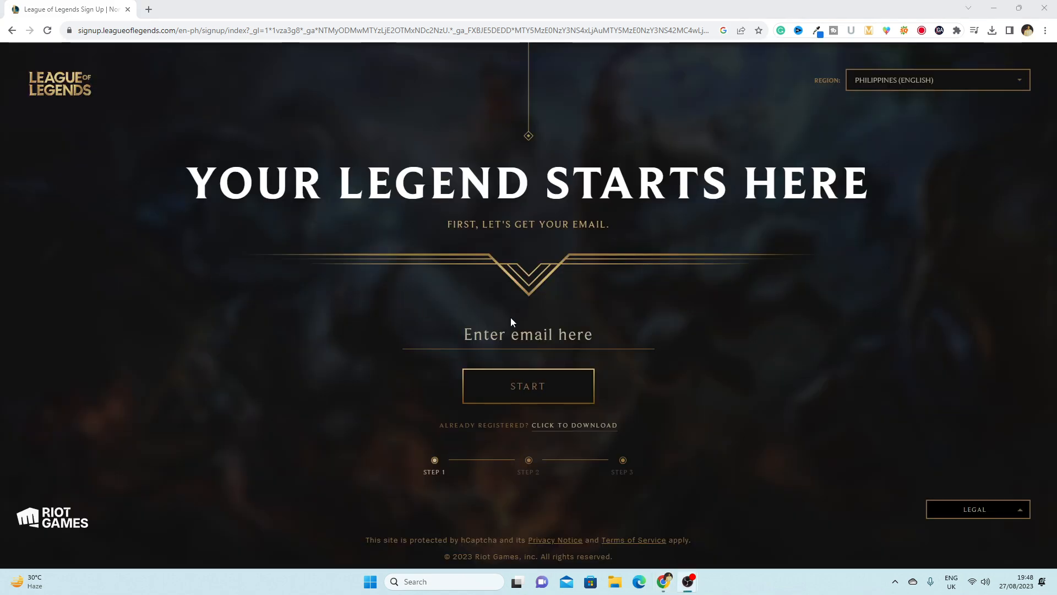
click(528, 334)
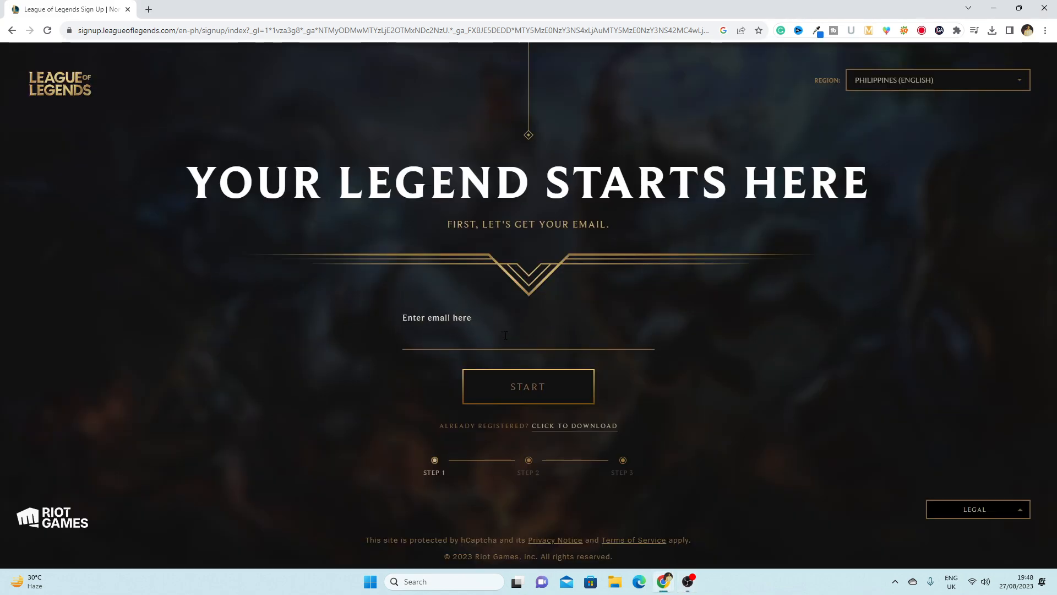
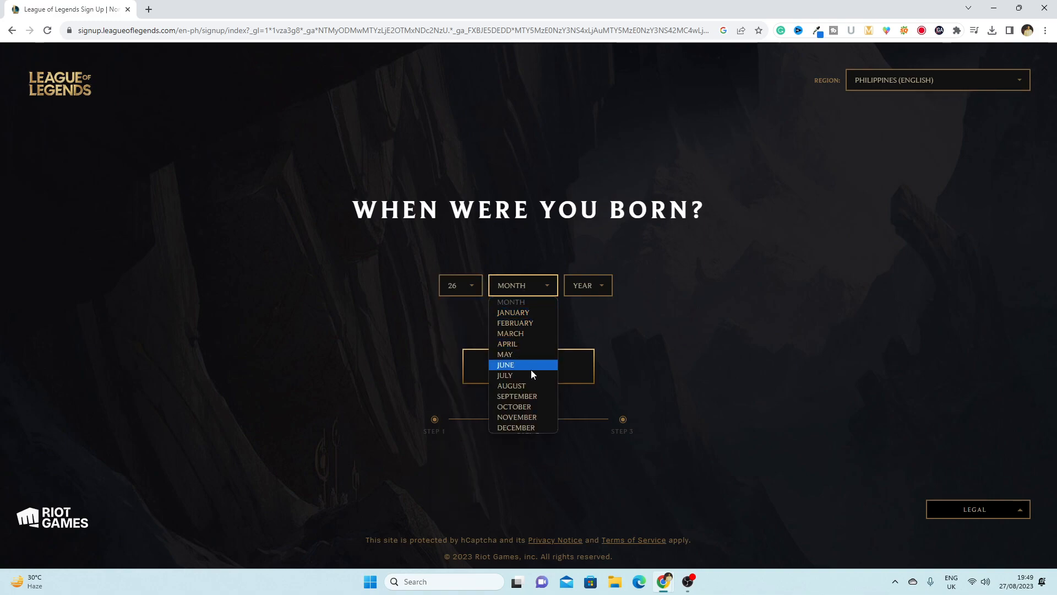
Step: Choose June and 1999 as birth month and year, reaching the username step
click(504, 364)
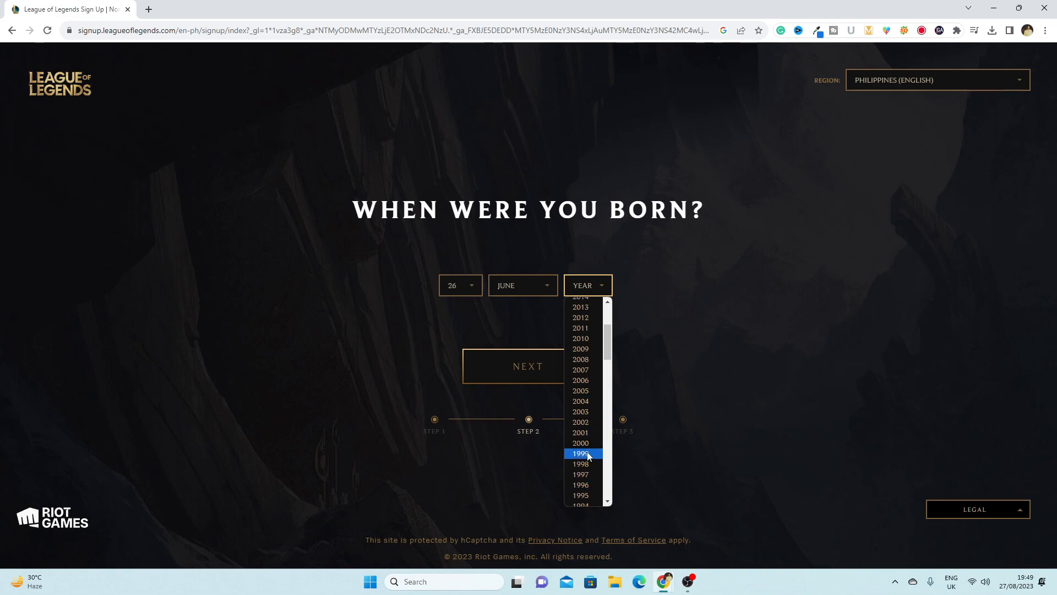
click(579, 453)
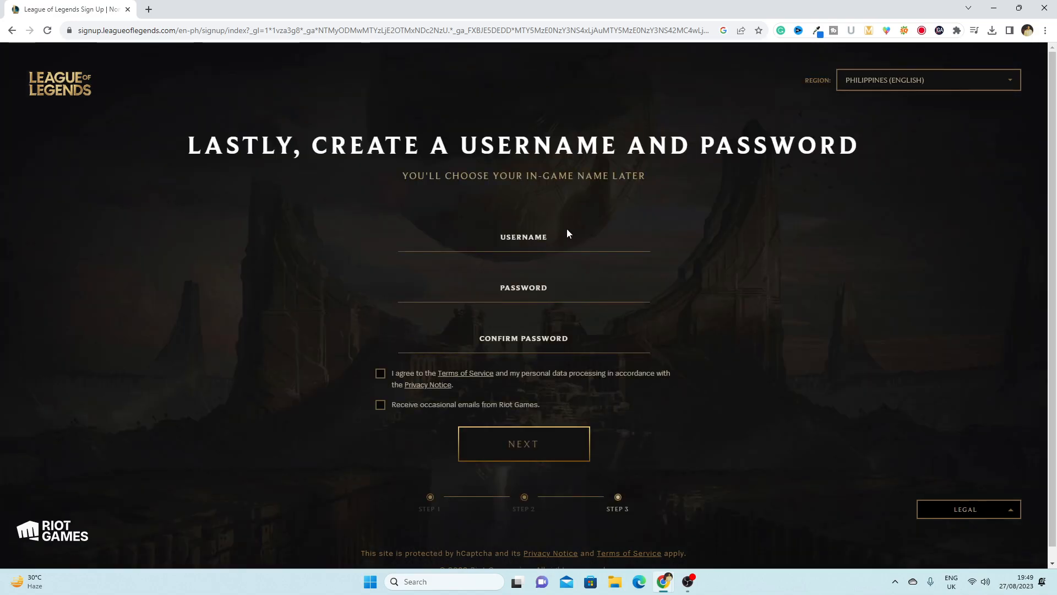
Step: Enter a username and matching password, tick both agreement boxes, and reach the review page
click(523, 237)
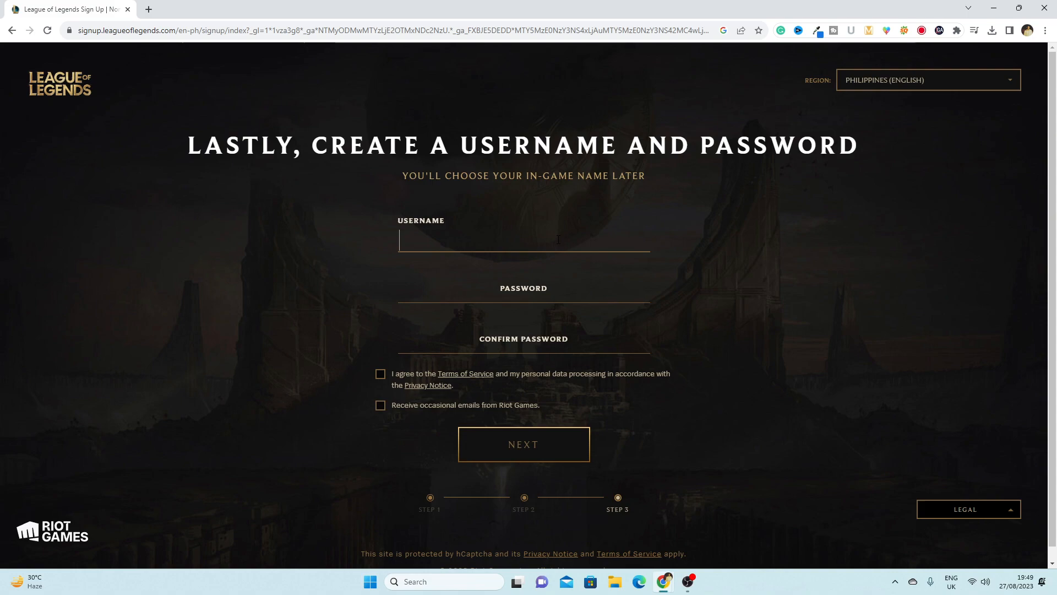
text(rsgamer)
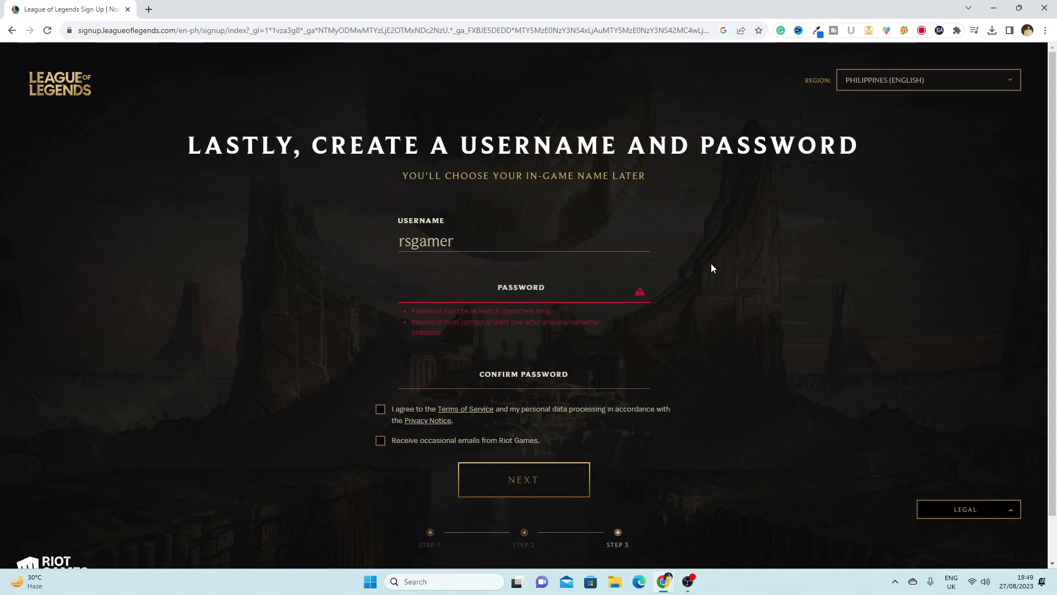
click(524, 292)
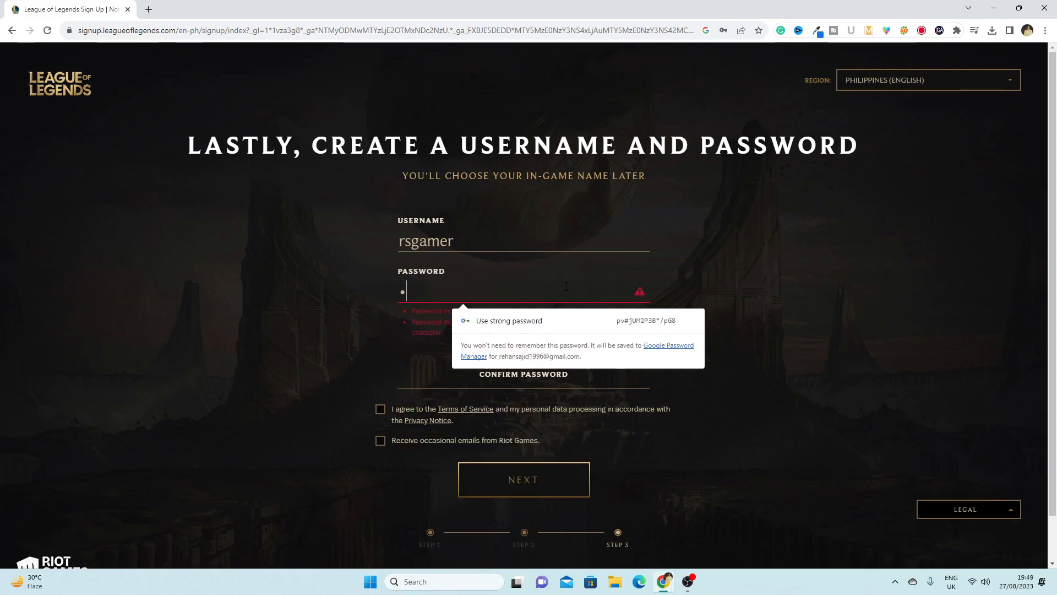
text(password)
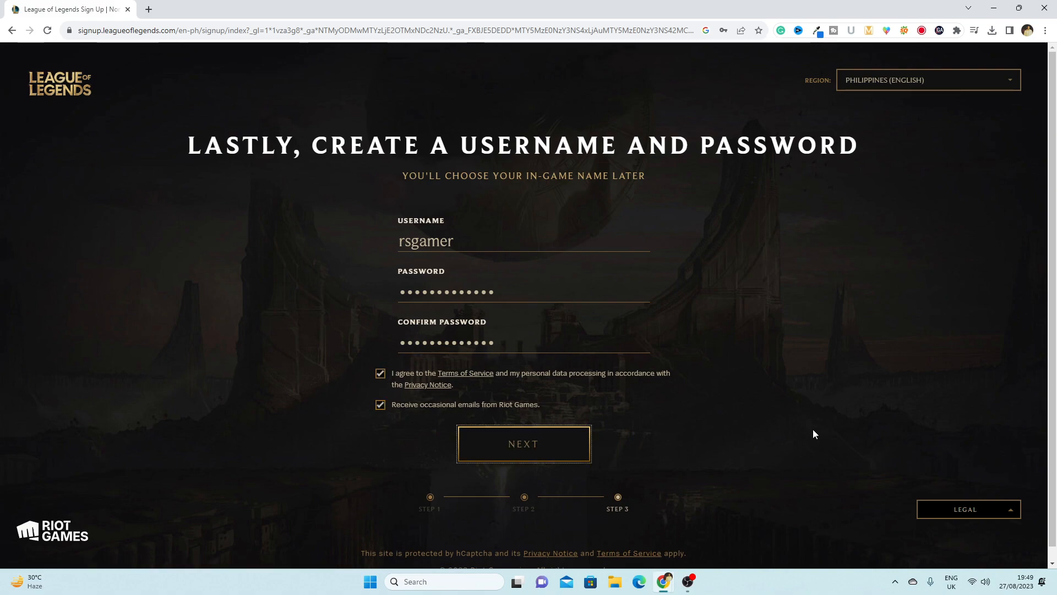
click(523, 444)
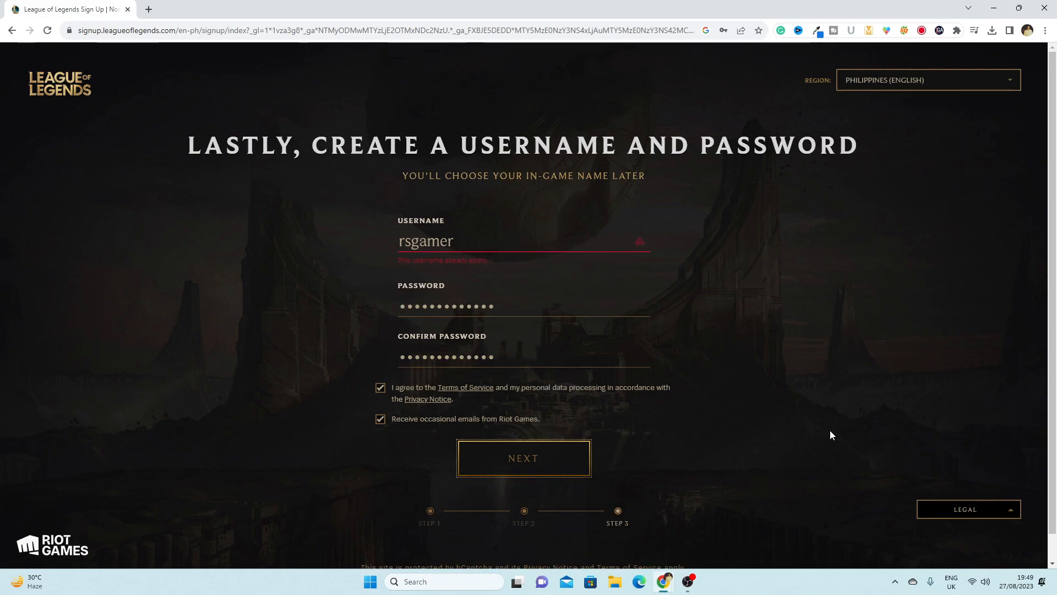
click(523, 458)
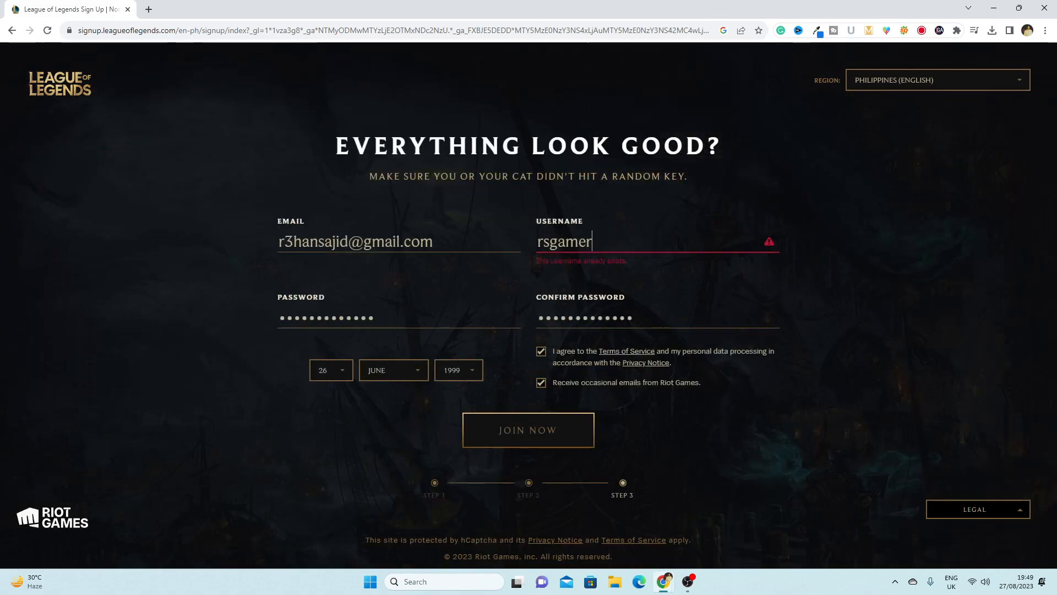
Step: Append '123' to the taken username and submit with JOIN NOW
text(123)
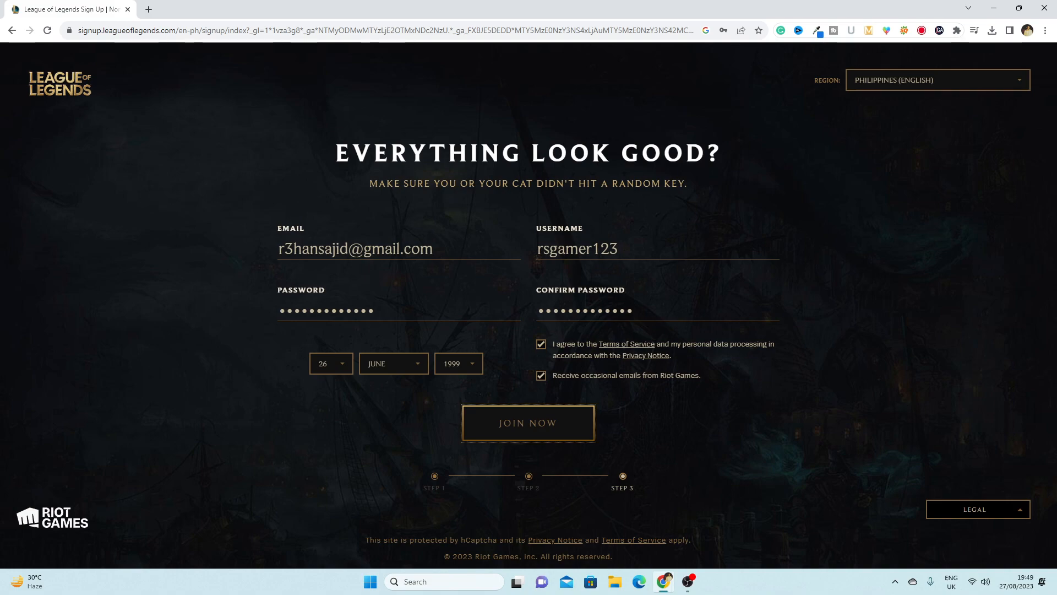
click(528, 423)
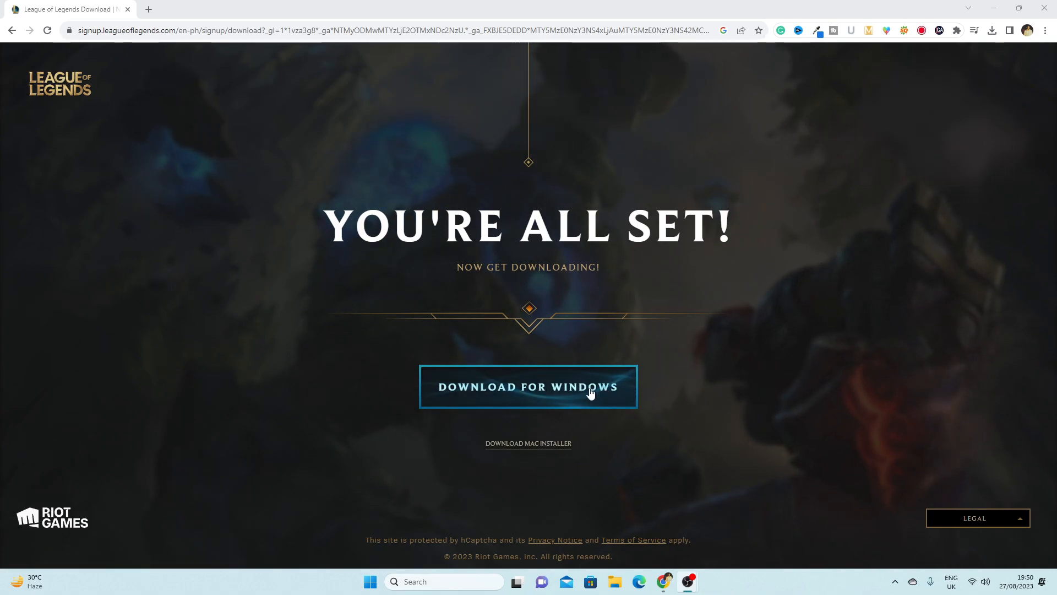
Step: Start the Windows installer download and view its progress in Chrome's Recent downloads
click(528, 387)
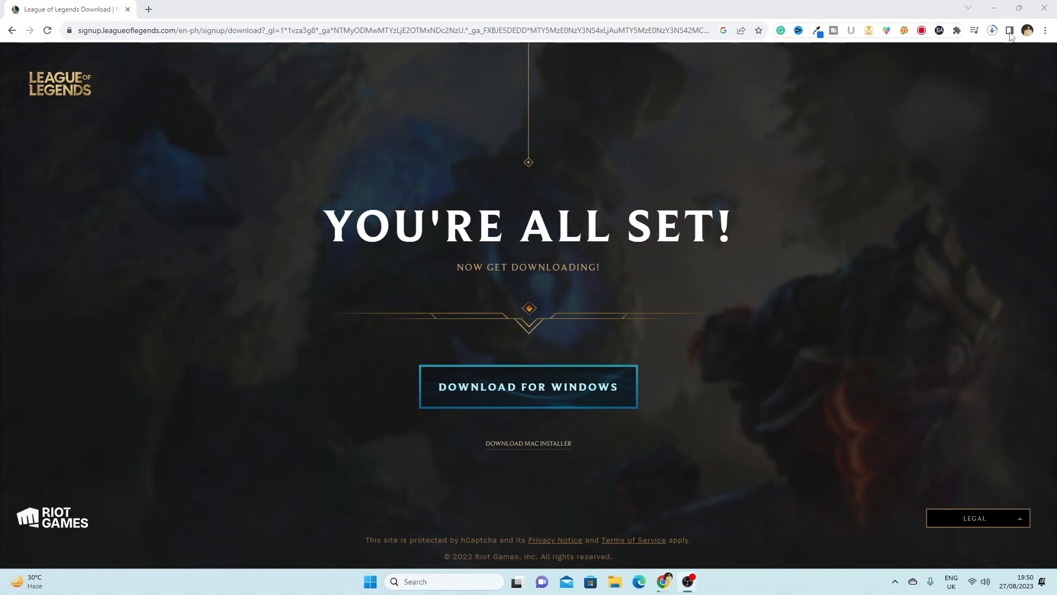
click(991, 30)
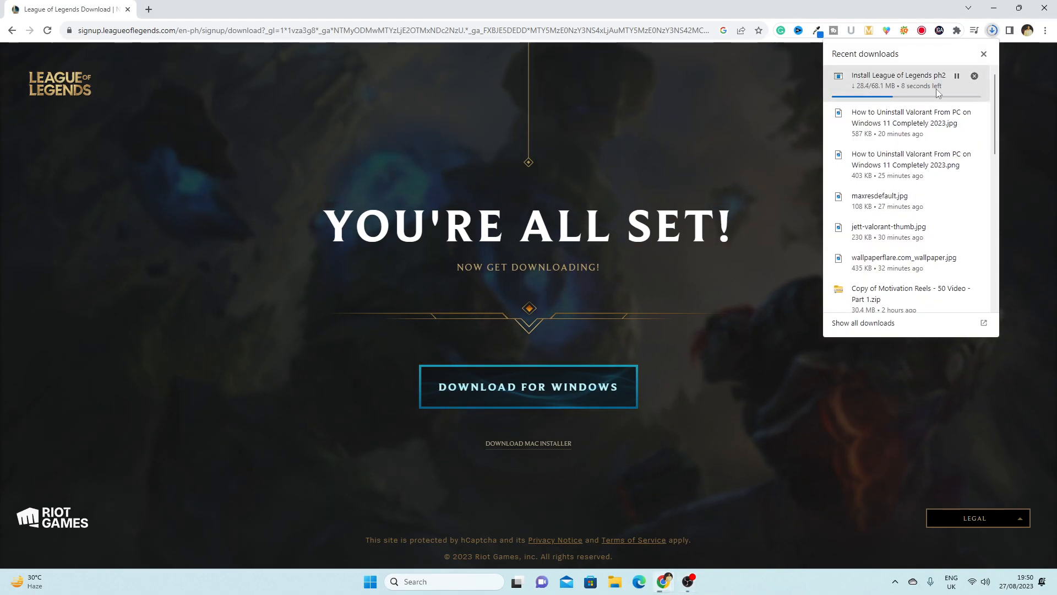